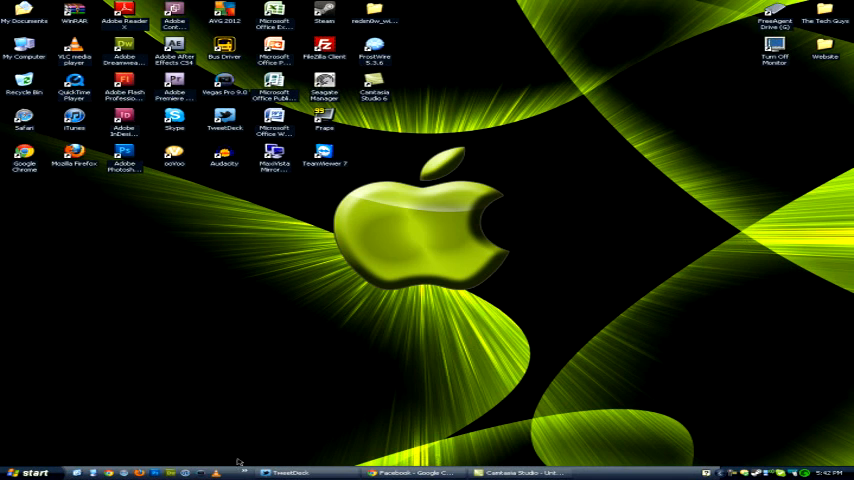
From the Start menu's Connect To, show all connections in the Network Connections window
{"action": "left_click", "coordinate": [30, 472]}
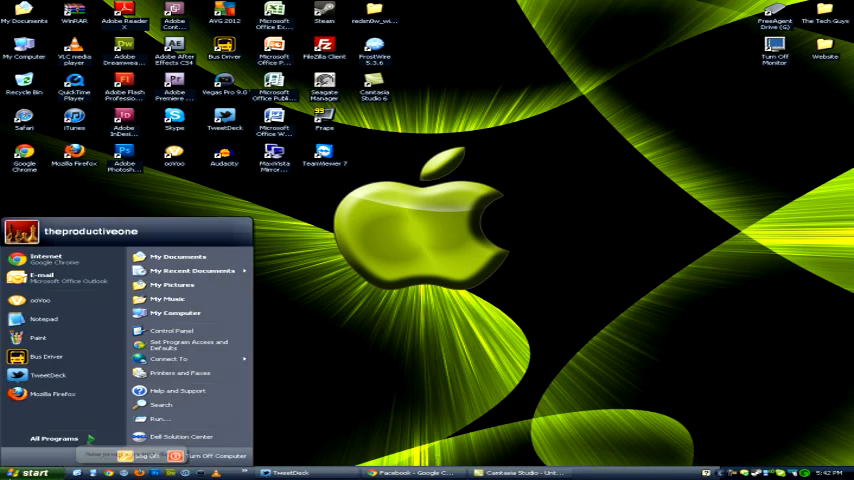
{"action": "mouse_move", "coordinate": [182, 372]}
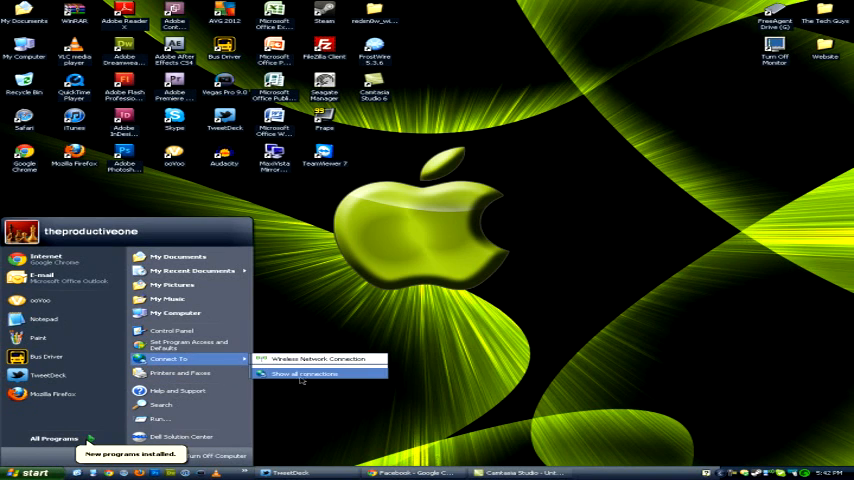
{"action": "mouse_move", "coordinate": [320, 358]}
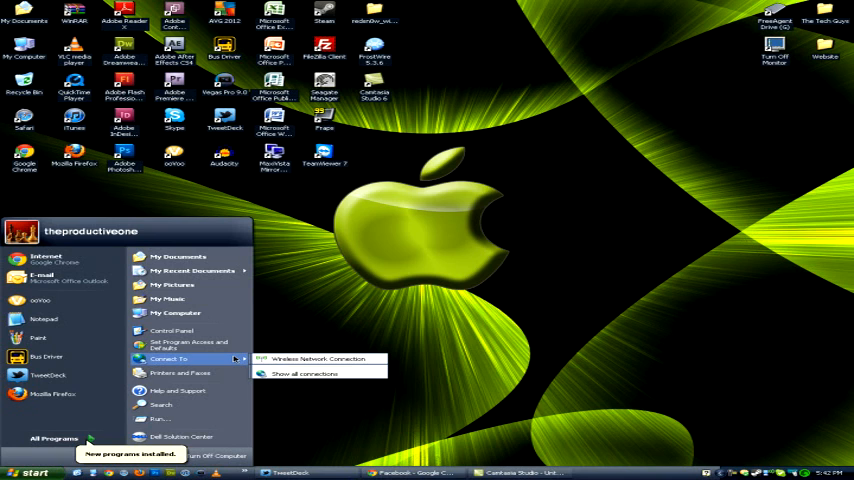
{"action": "mouse_move", "coordinate": [304, 372]}
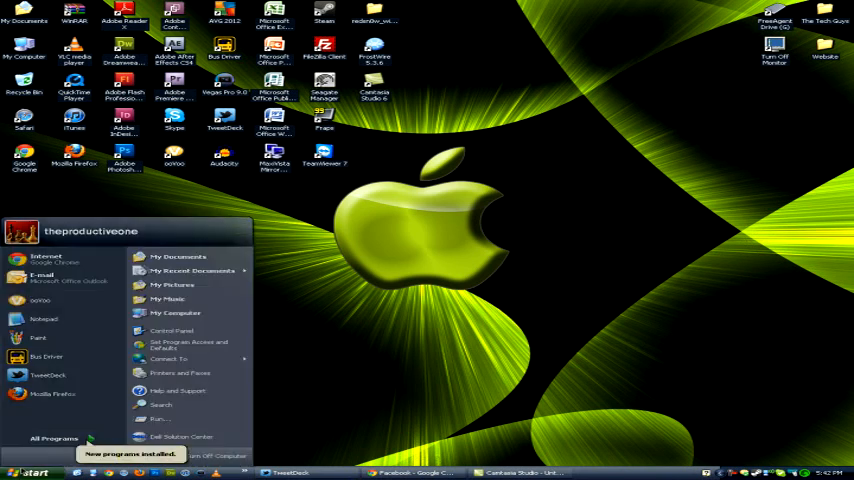
{"action": "left_click", "coordinate": [168, 358]}
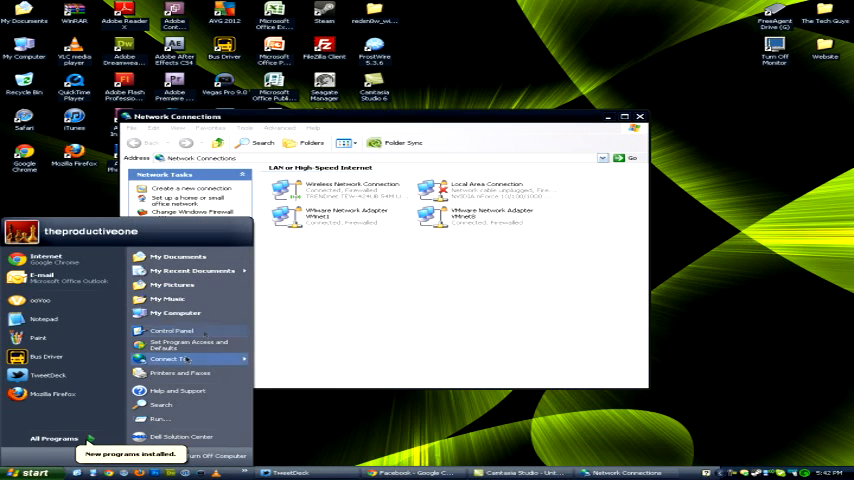
{"action": "mouse_move", "coordinate": [184, 344]}
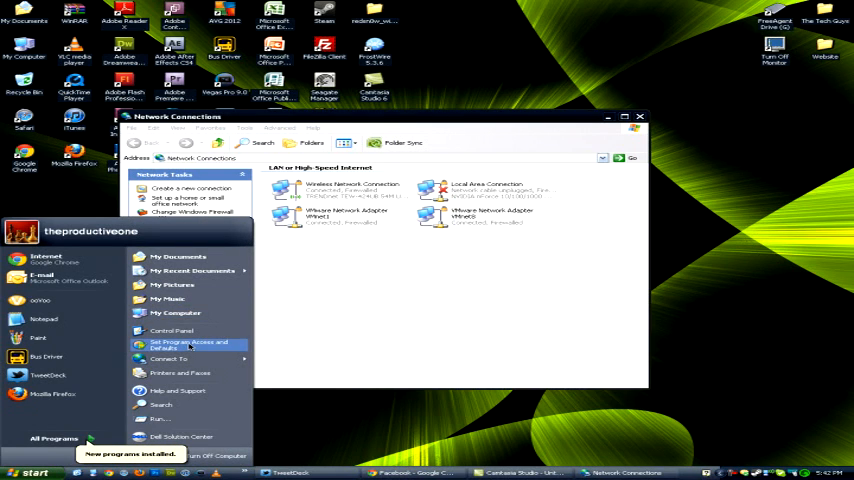
{"action": "mouse_move", "coordinate": [176, 284]}
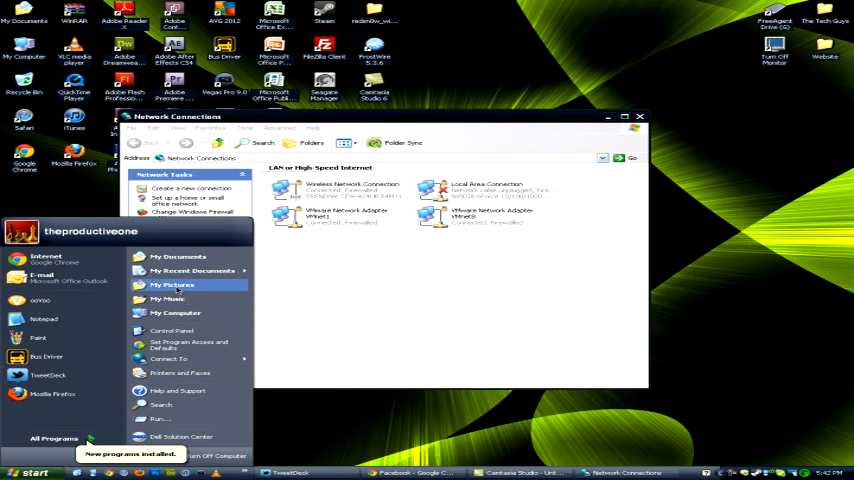
{"action": "mouse_move", "coordinate": [178, 256]}
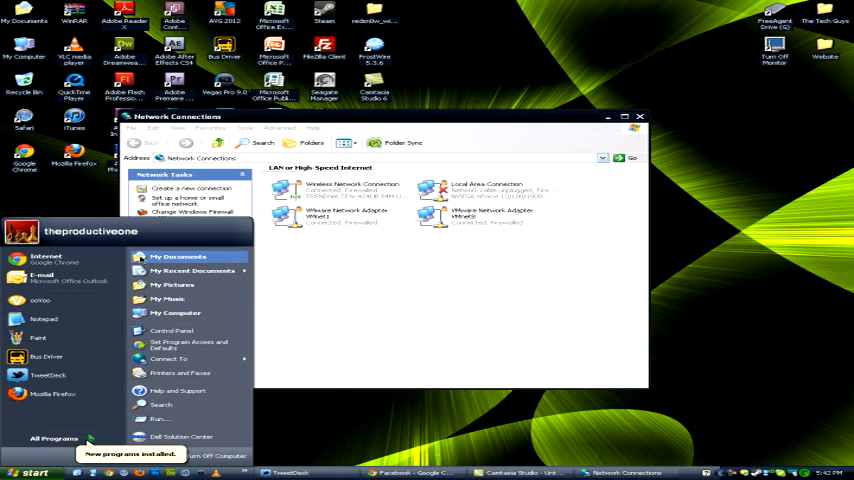
{"action": "mouse_move", "coordinate": [320, 218]}
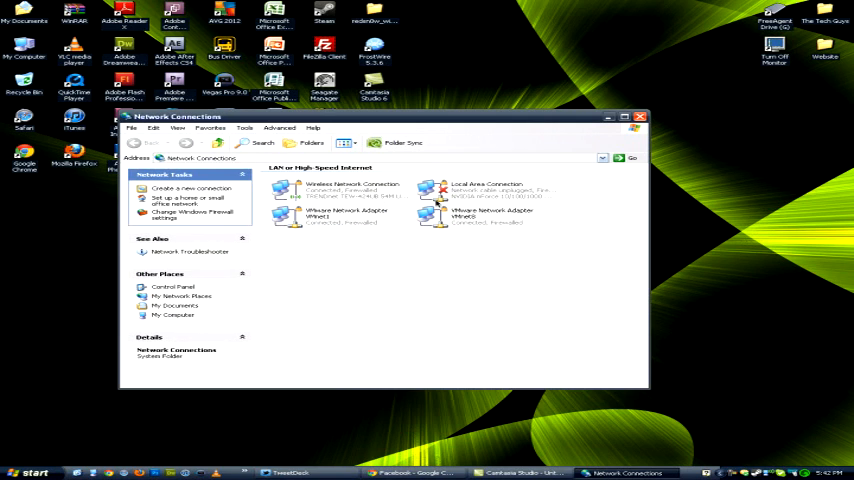
{"action": "mouse_move", "coordinate": [376, 208]}
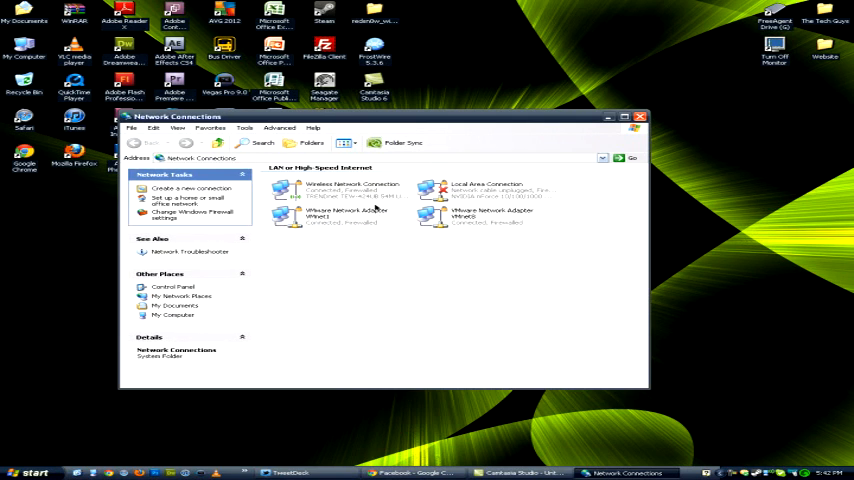
{"action": "left_click", "coordinate": [336, 190]}
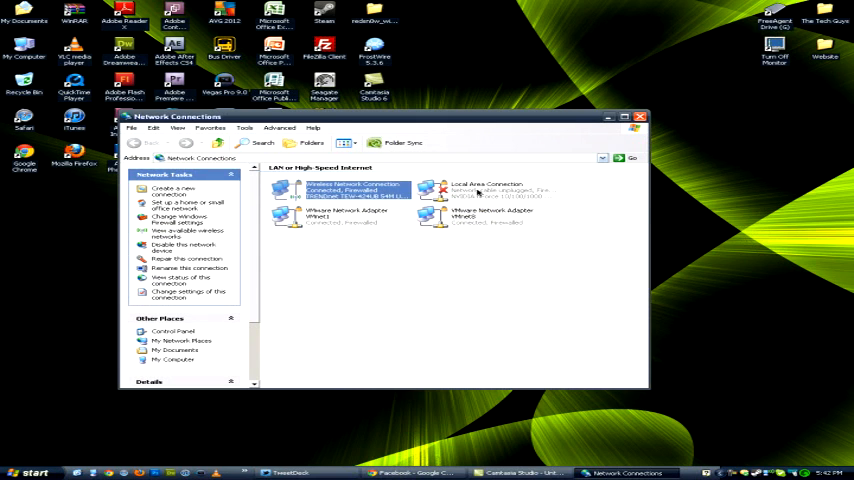
{"action": "left_click", "coordinate": [490, 188]}
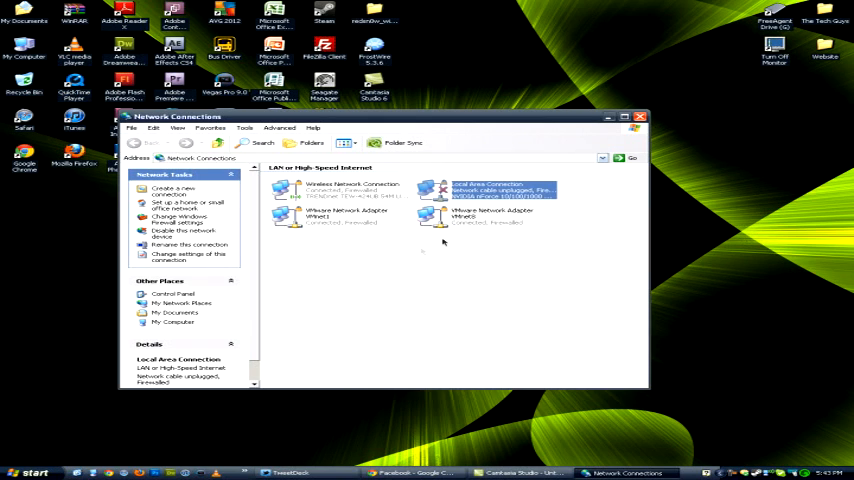
{"action": "left_click", "coordinate": [344, 188]}
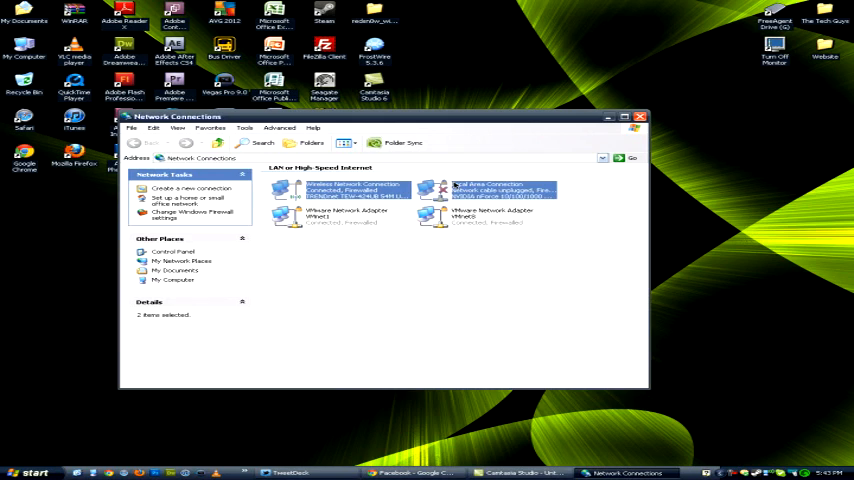
{"action": "right_click", "coordinate": [500, 190]}
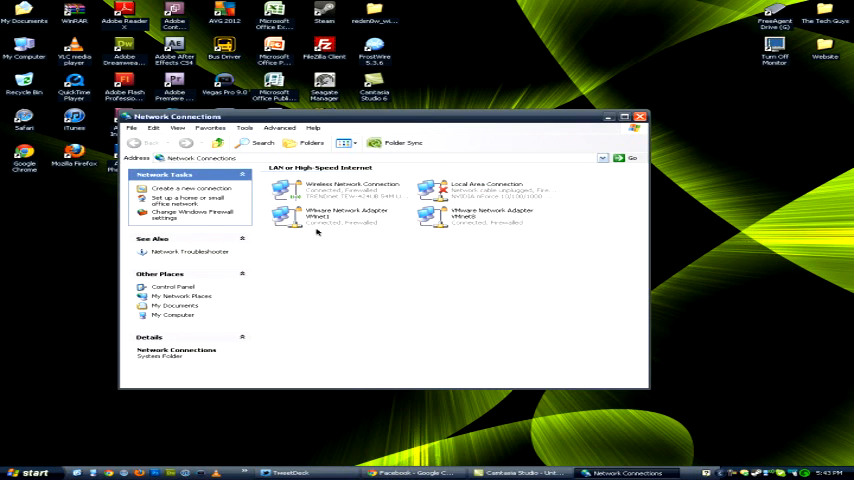
{"action": "mouse_move", "coordinate": [314, 218]}
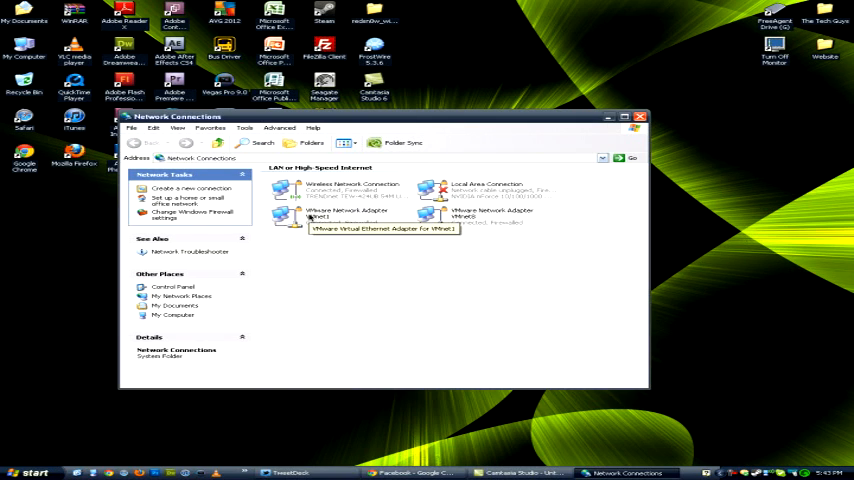
{"action": "mouse_move", "coordinate": [292, 188]}
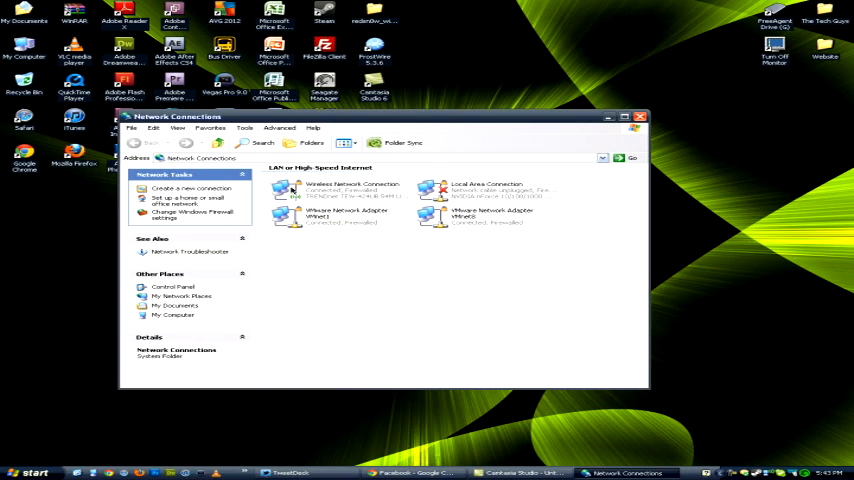
{"action": "mouse_move", "coordinate": [264, 184]}
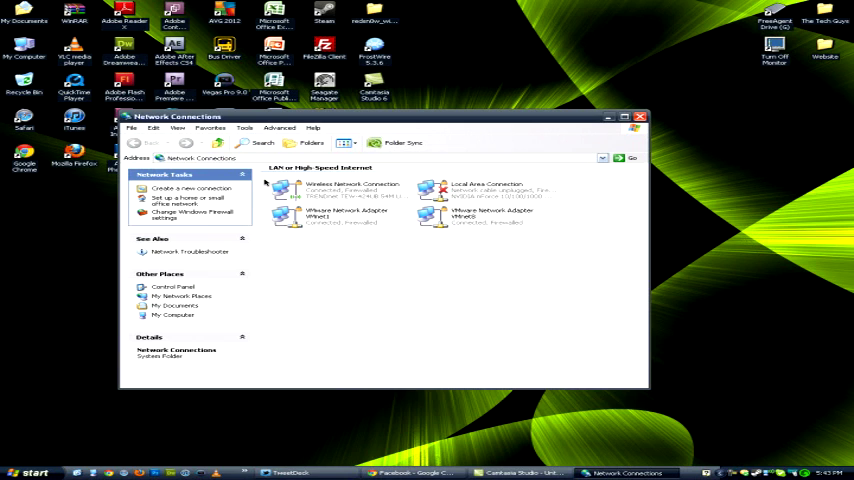
{"action": "mouse_move", "coordinate": [352, 192]}
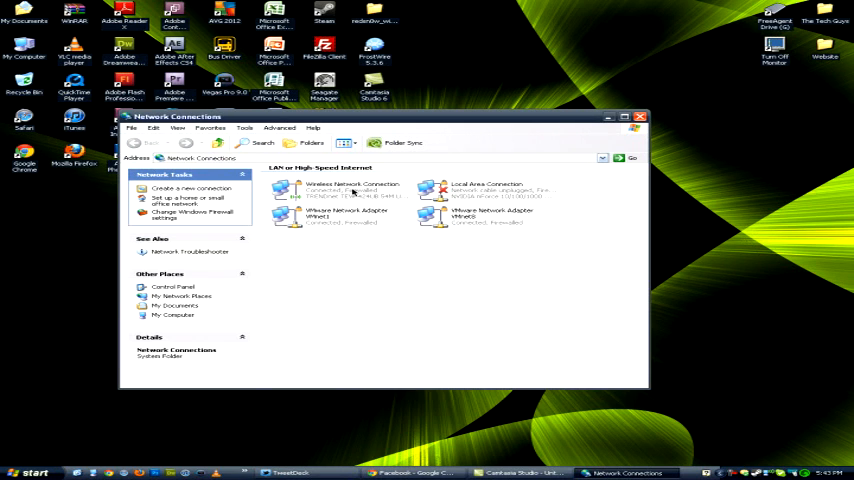
{"action": "left_click", "coordinate": [350, 190]}
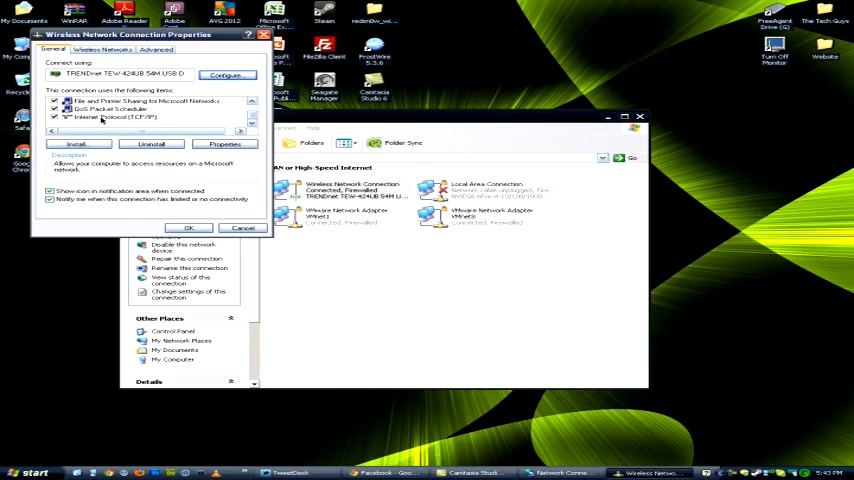
{"action": "left_click", "coordinate": [224, 144]}
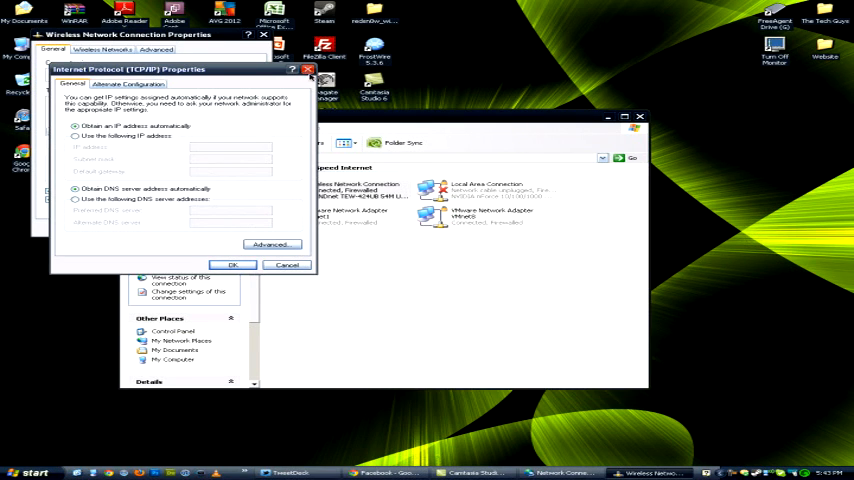
{"action": "left_click", "coordinate": [310, 68]}
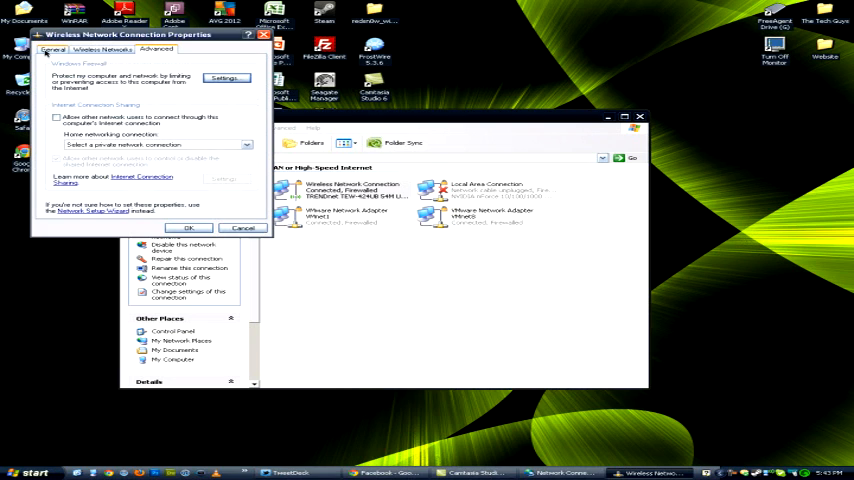
{"action": "left_click", "coordinate": [242, 228]}
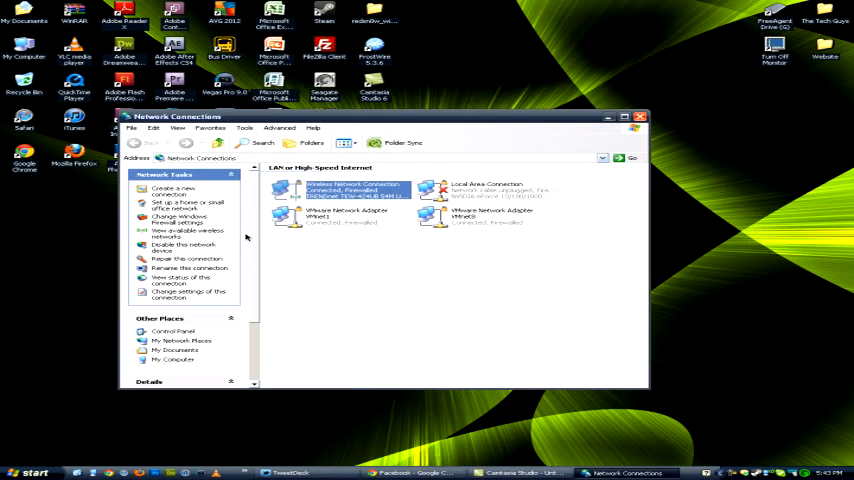